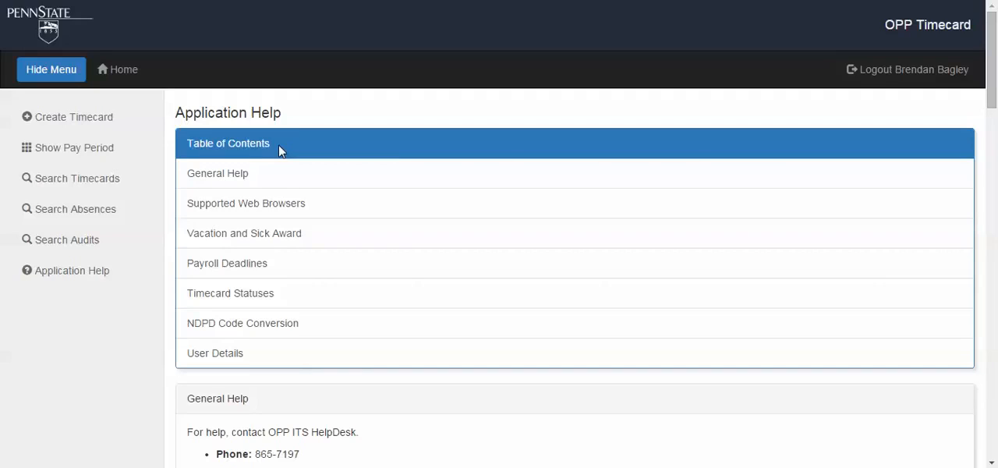
{"action": "mouse_move", "coordinate": [328, 213]}
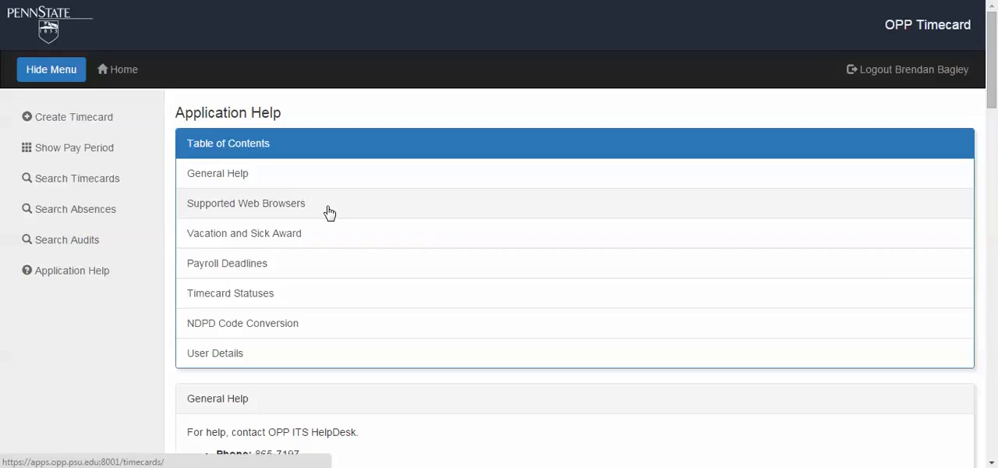
{"action": "mouse_move", "coordinate": [332, 250]}
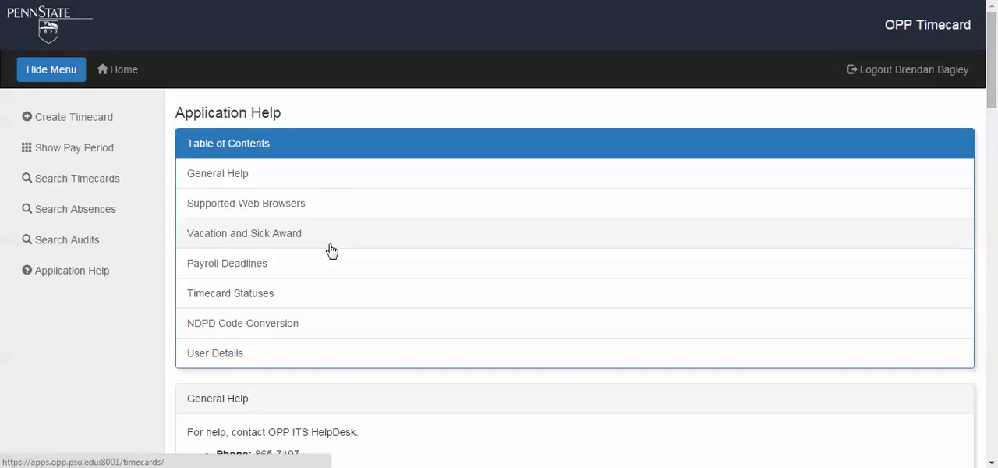
{"action": "mouse_move", "coordinate": [327, 270]}
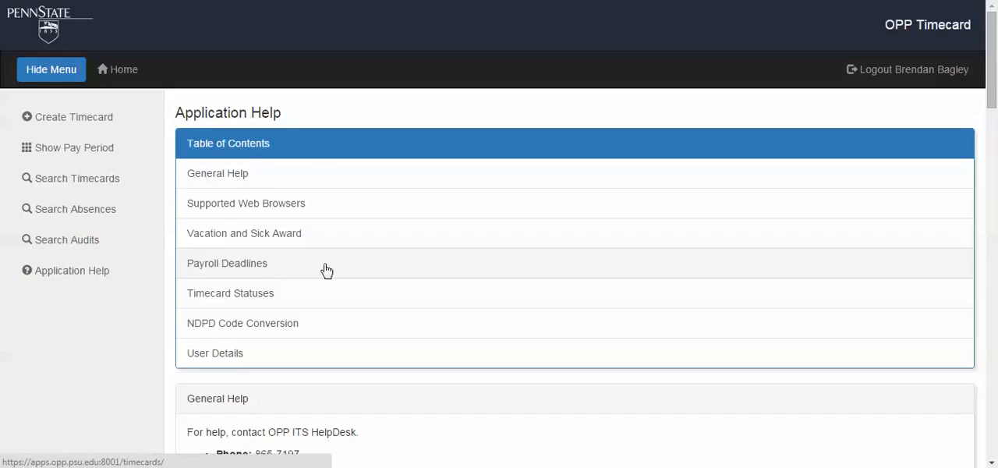
{"action": "mouse_move", "coordinate": [316, 293]}
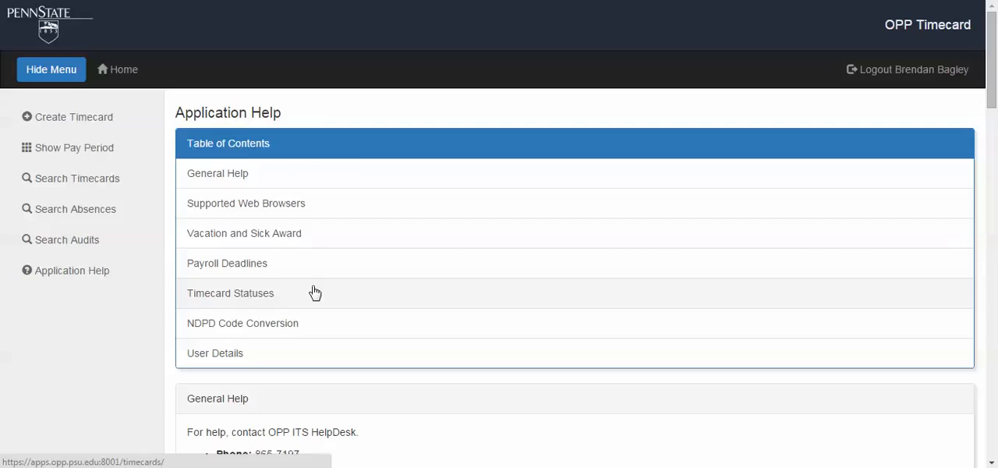
{"action": "mouse_move", "coordinate": [339, 328]}
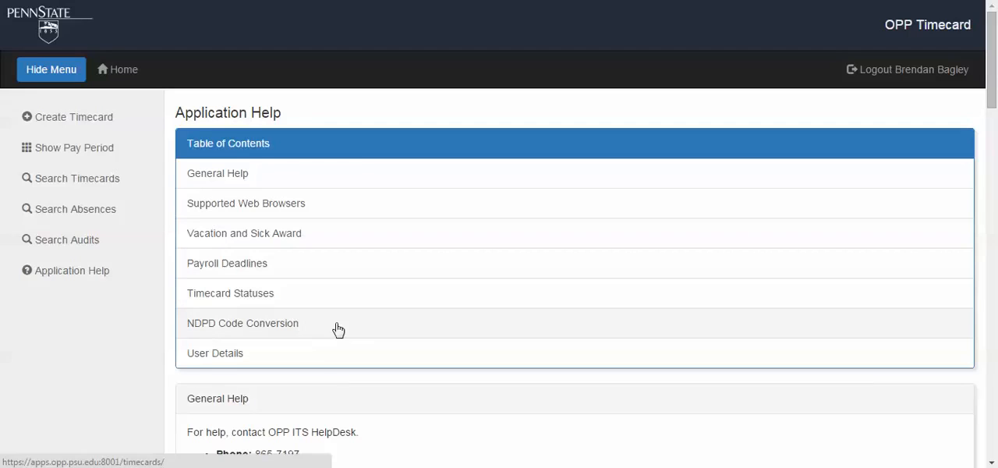
{"action": "mouse_move", "coordinate": [259, 173]}
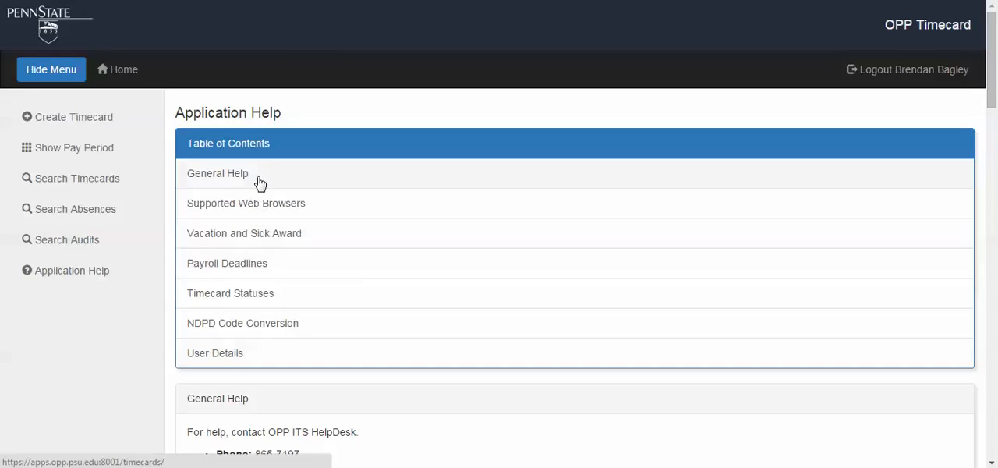
{"action": "scroll", "scroll_direction": "down", "scroll_amount": 3}
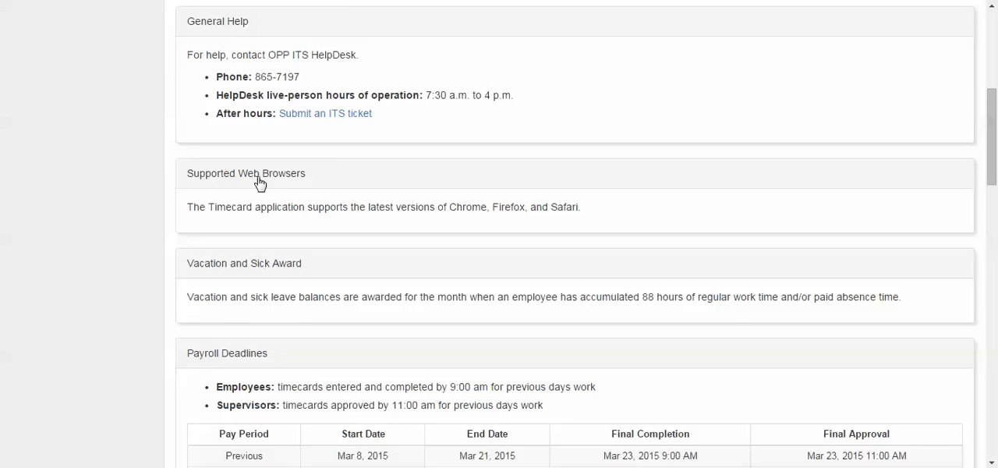
{"action": "mouse_move", "coordinate": [417, 110]}
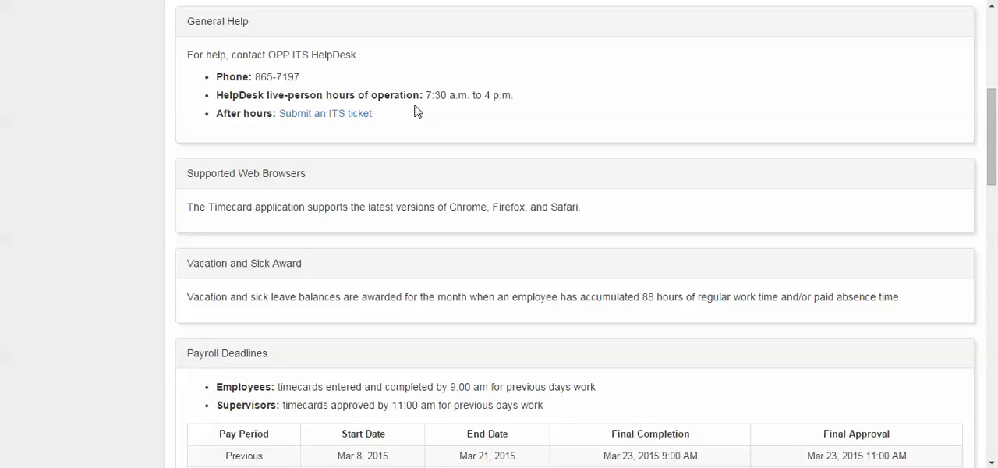
{"action": "mouse_move", "coordinate": [363, 181]}
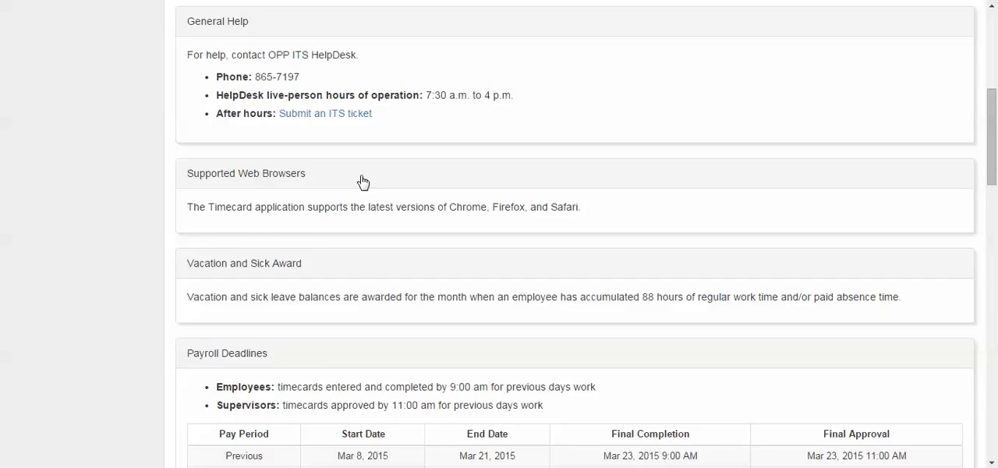
{"action": "mouse_move", "coordinate": [330, 263]}
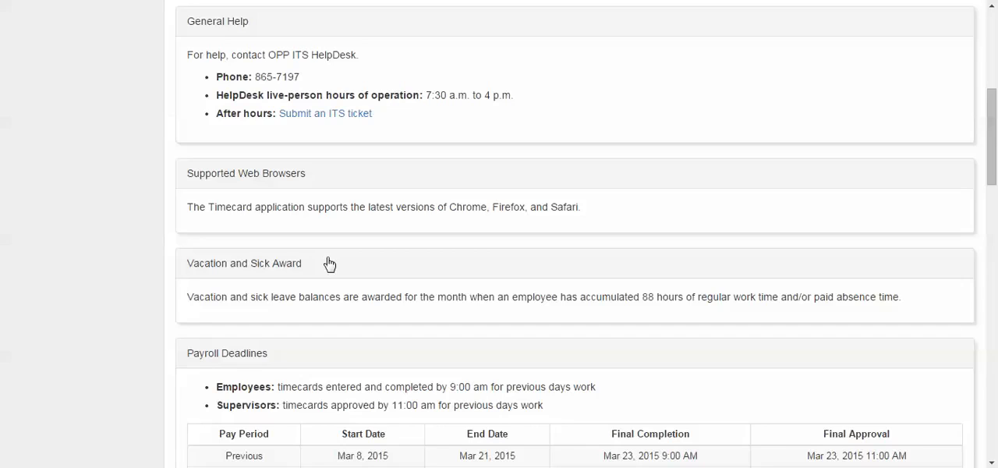
{"action": "mouse_move", "coordinate": [279, 206]}
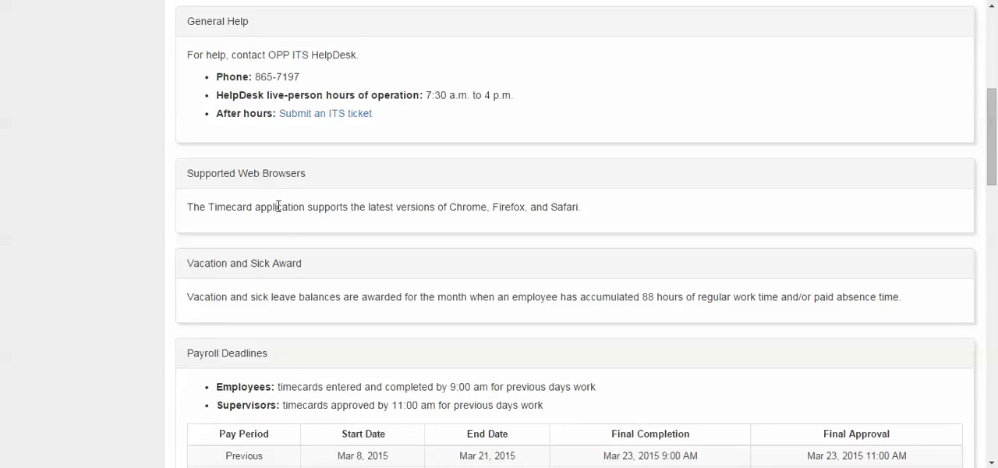
{"action": "scroll", "scroll_direction": "up", "scroll_amount": 3}
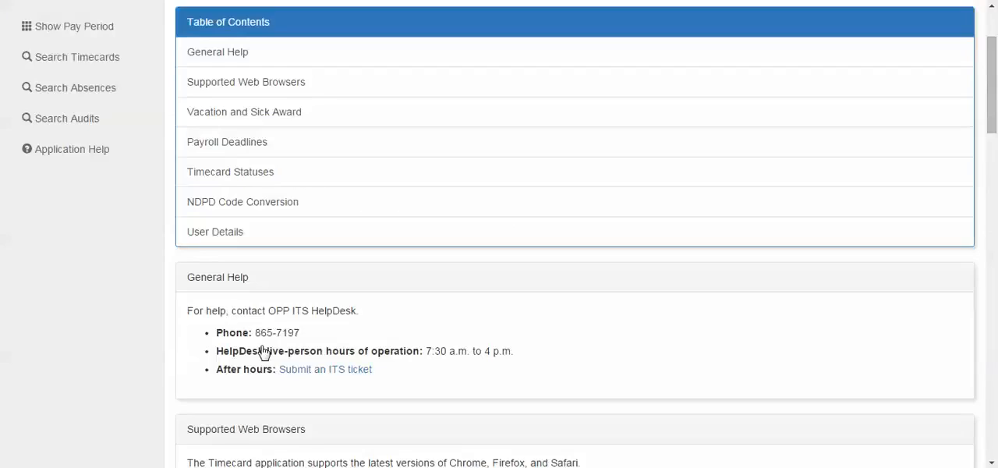
{"action": "scroll", "scroll_direction": "down", "scroll_amount": 3}
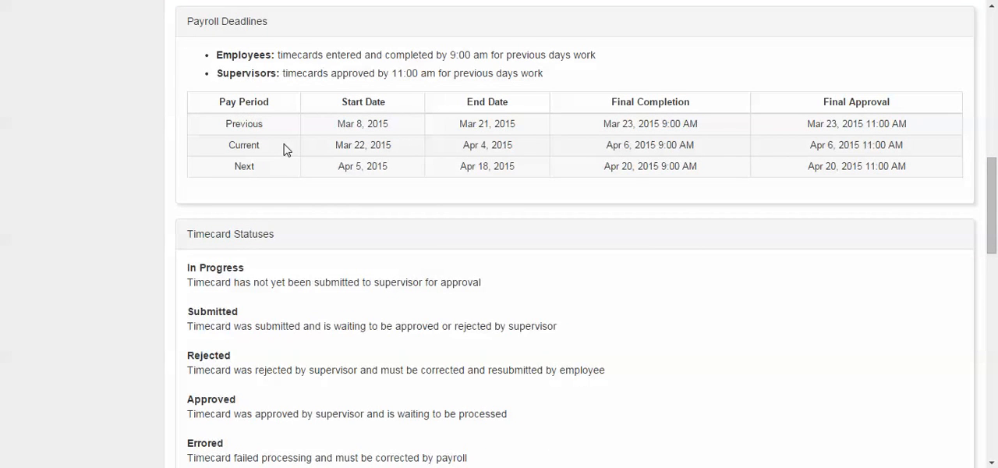
{"action": "mouse_move", "coordinate": [262, 82]}
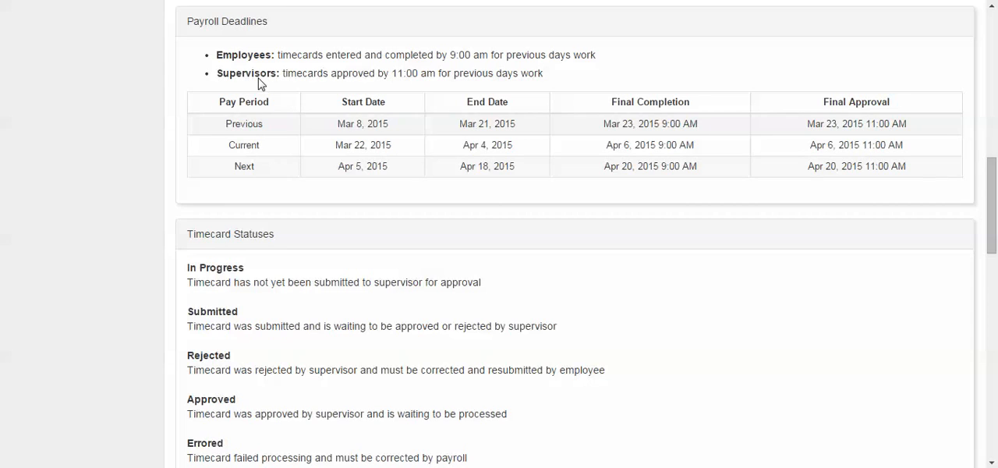
{"action": "mouse_move", "coordinate": [265, 107]}
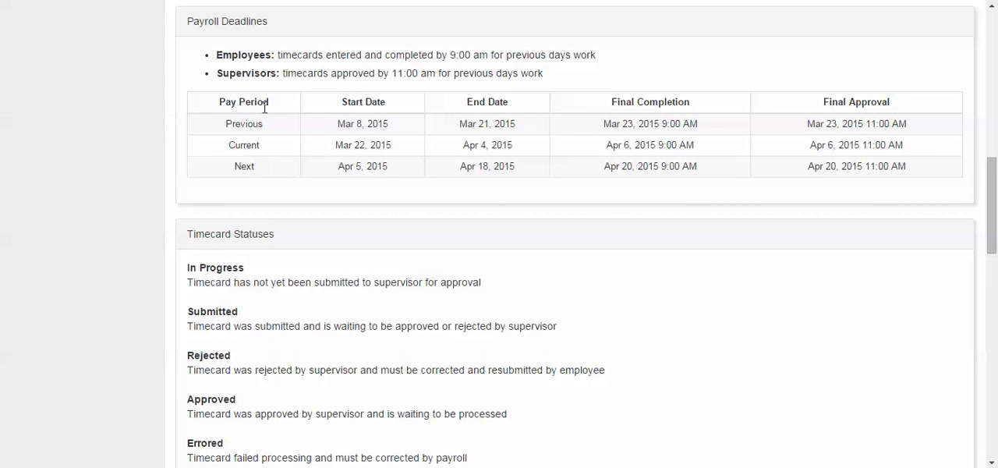
{"action": "mouse_move", "coordinate": [404, 94]}
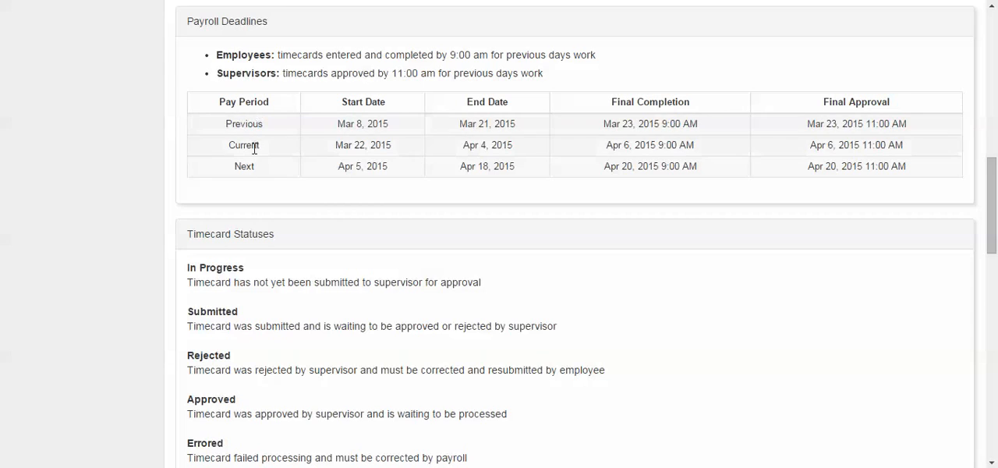
{"action": "mouse_move", "coordinate": [371, 142]}
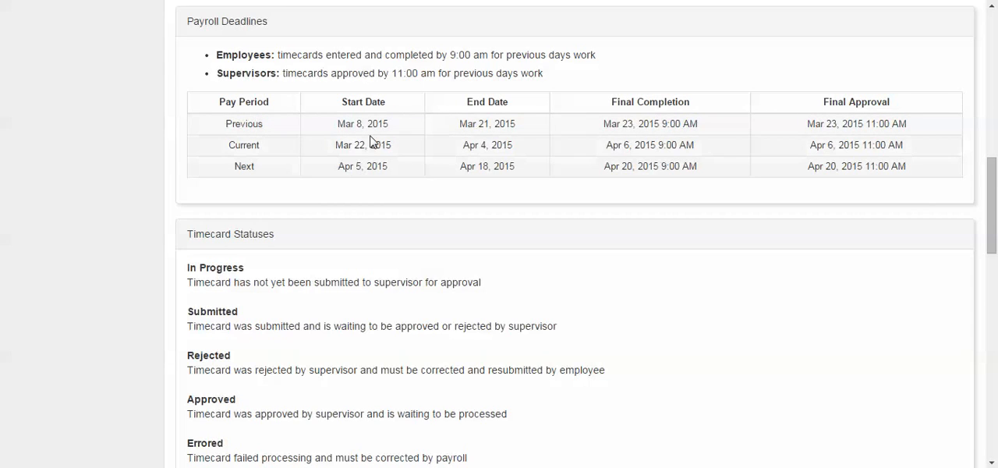
{"action": "mouse_move", "coordinate": [612, 107]}
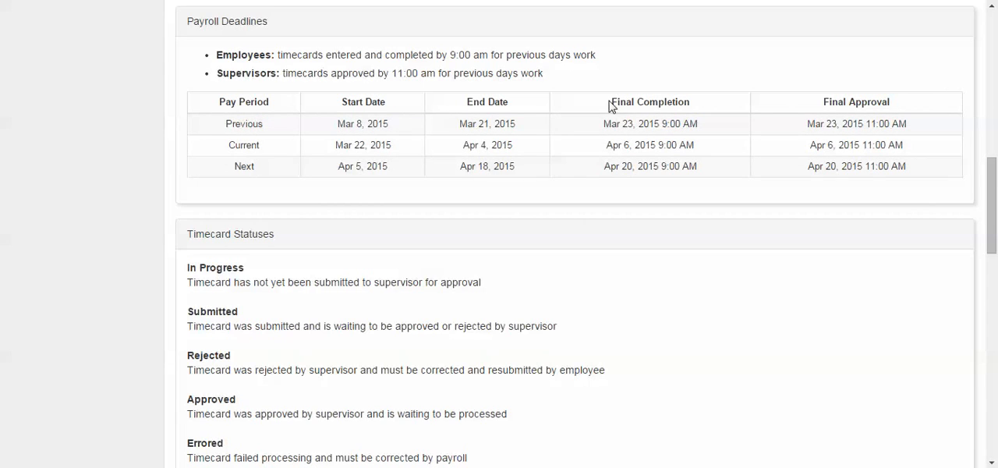
{"action": "mouse_move", "coordinate": [300, 246]}
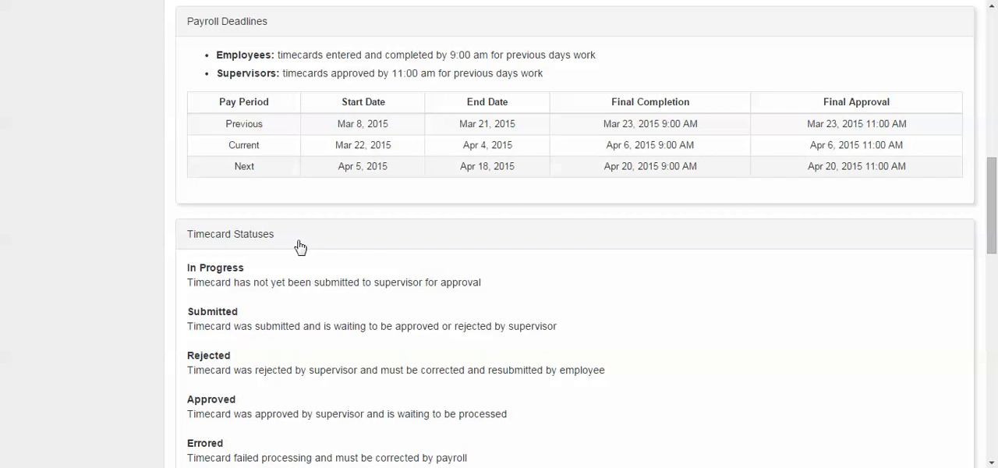
{"action": "scroll", "scroll_direction": "down", "scroll_amount": 3}
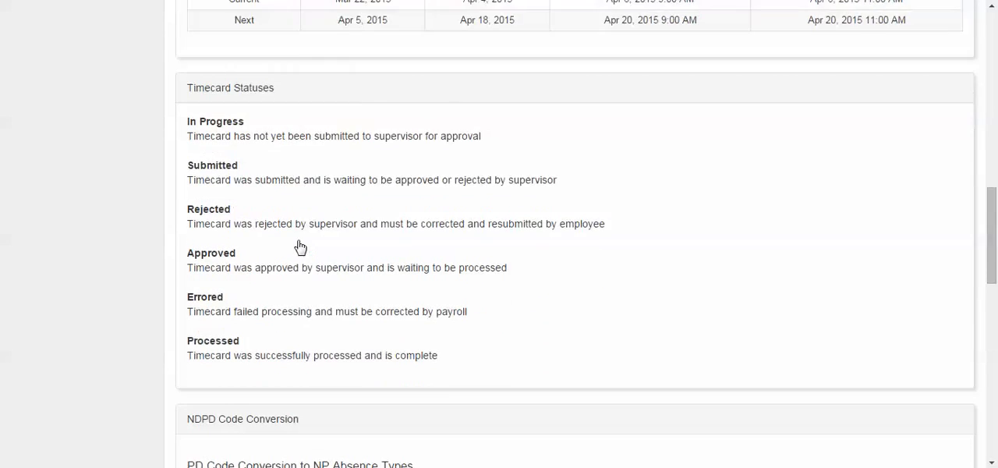
{"action": "scroll", "scroll_direction": "down", "scroll_amount": 3}
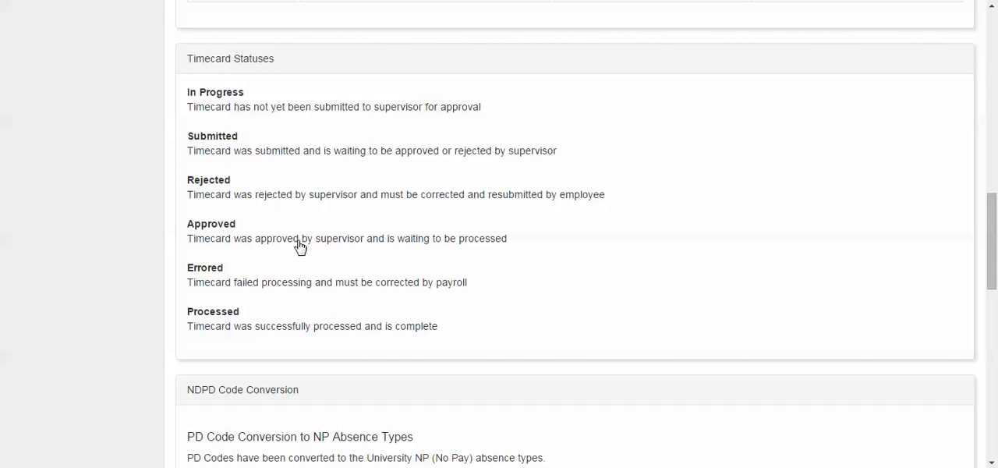
{"action": "mouse_move", "coordinate": [201, 293]}
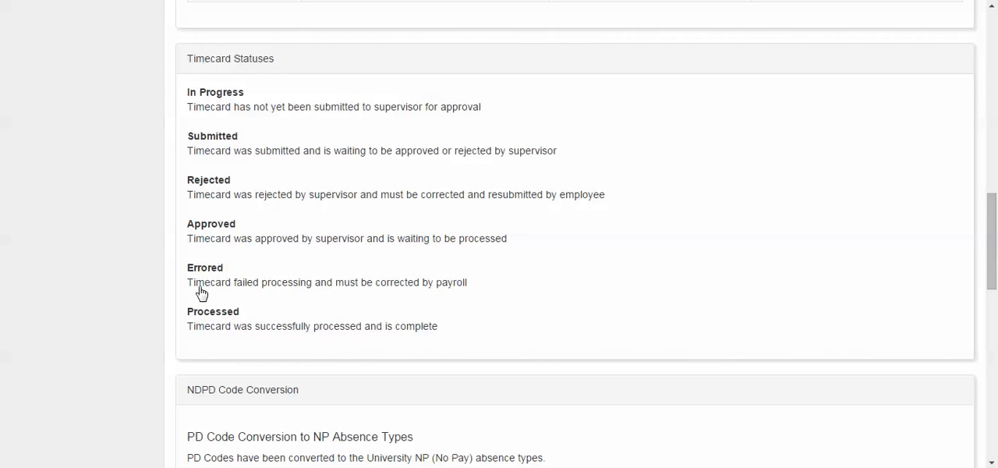
{"action": "mouse_move", "coordinate": [125, 251]}
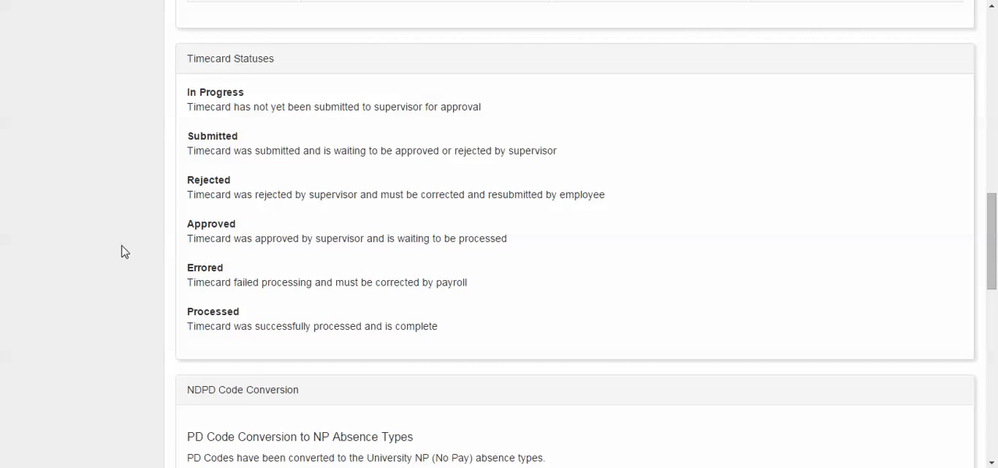
{"action": "scroll", "scroll_direction": "down", "scroll_amount": 3}
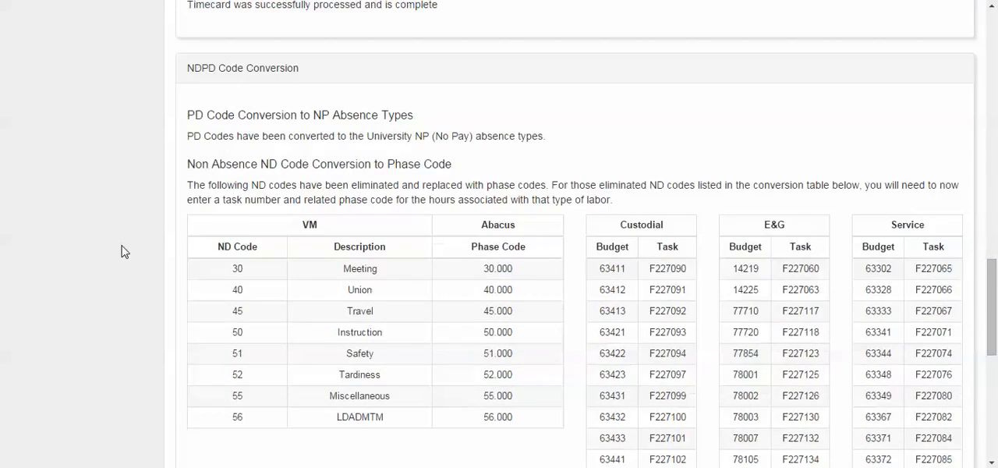
{"action": "scroll", "scroll_direction": "down", "scroll_amount": 3}
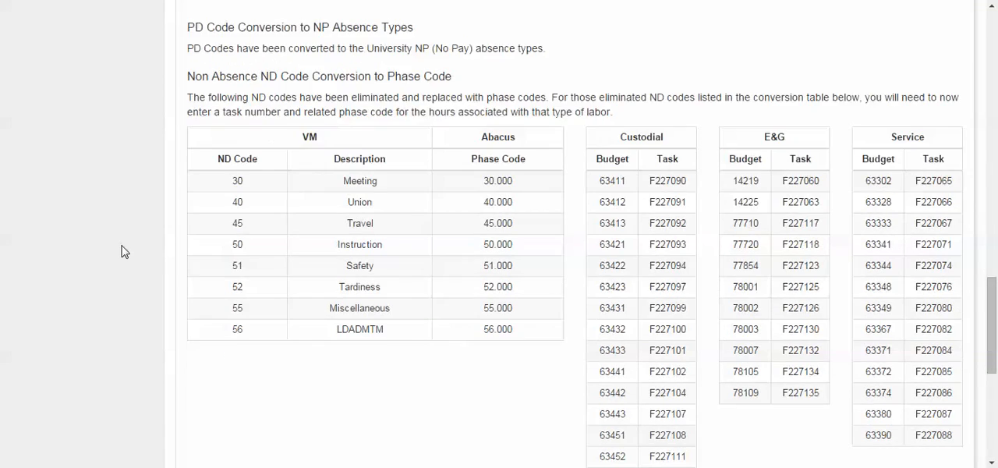
{"action": "scroll", "scroll_direction": "down", "scroll_amount": 3}
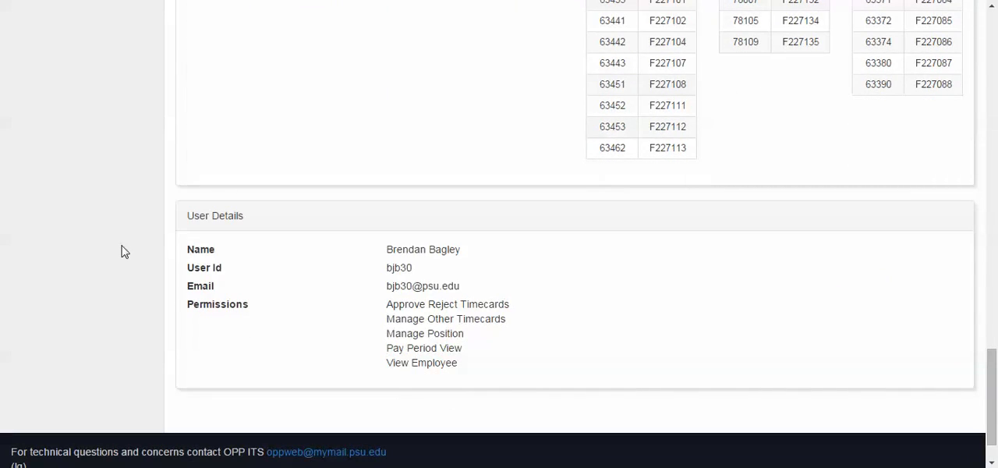
{"action": "mouse_move", "coordinate": [218, 271]}
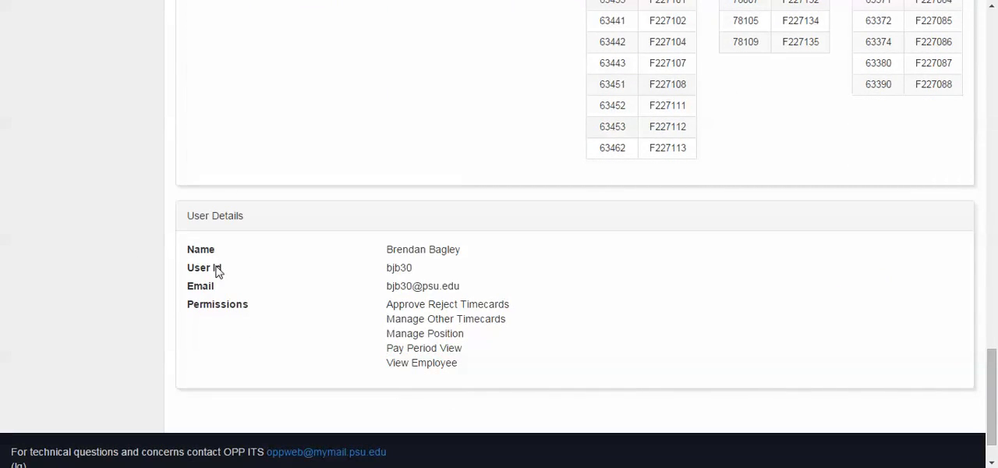
{"action": "mouse_move", "coordinate": [234, 307]}
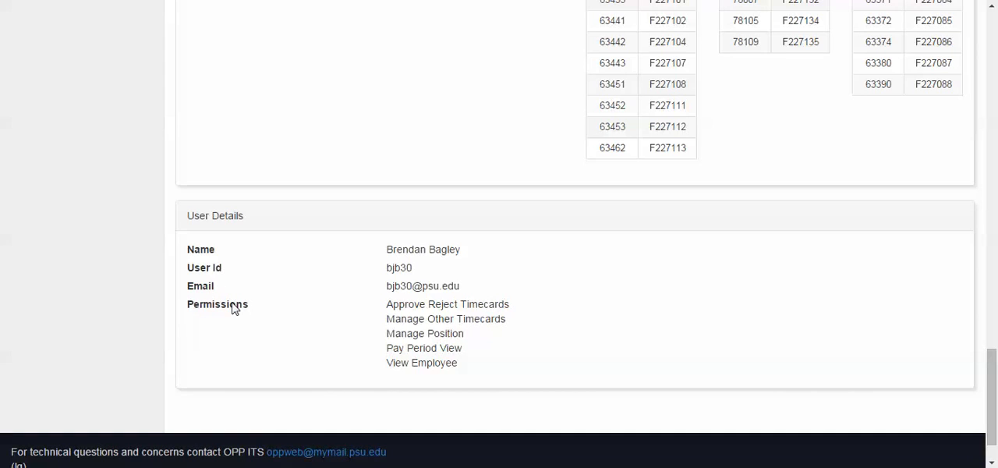
{"action": "mouse_move", "coordinate": [234, 307]}
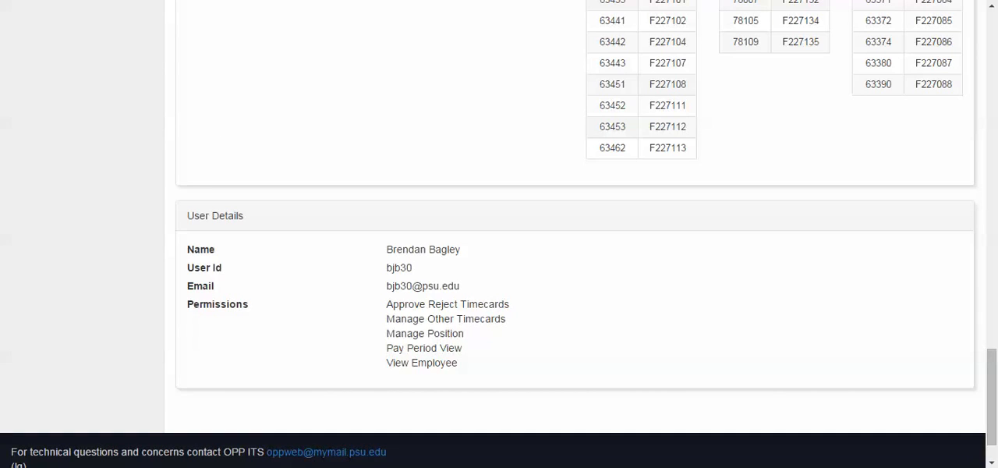